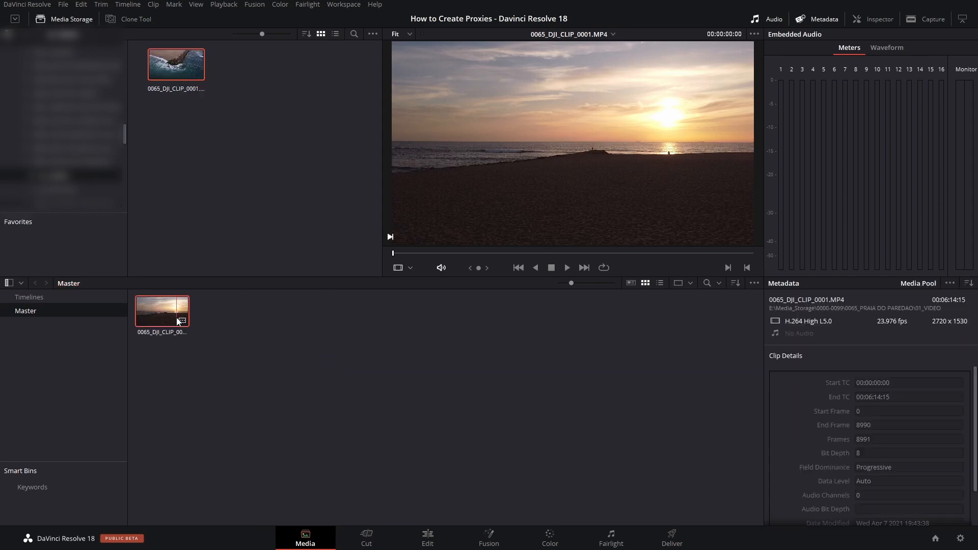
Show the Master bin as a clip list and select 0065_DJI_CLIP_0001.MP4
{"action": "left_click", "coordinate": [659, 284]}
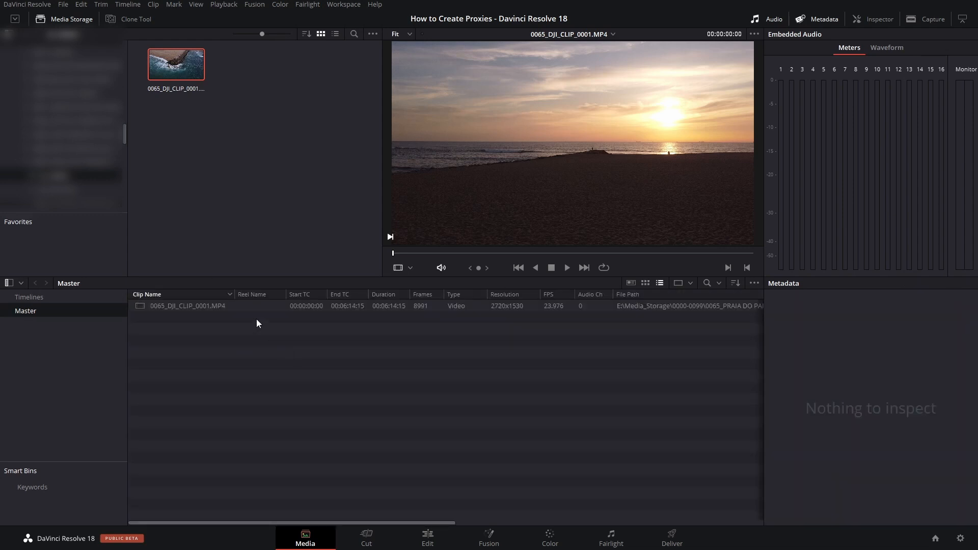
{"action": "left_click", "coordinate": [187, 306]}
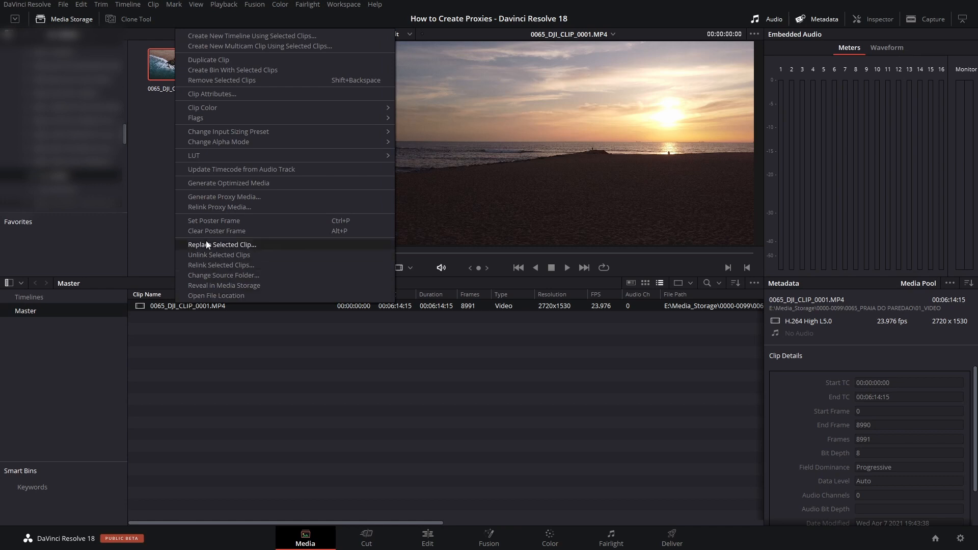
{"action": "mouse_move", "coordinate": [219, 207]}
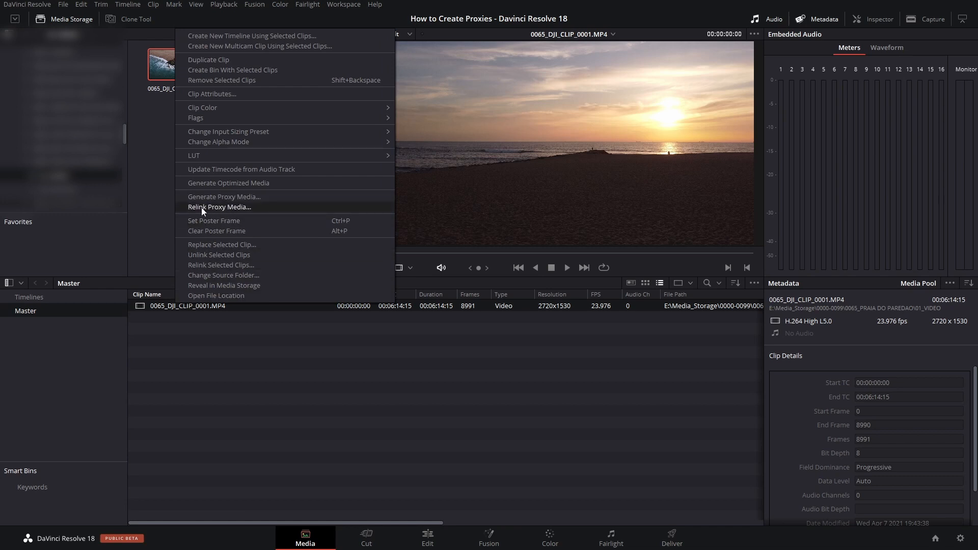
{"action": "mouse_move", "coordinate": [223, 197]}
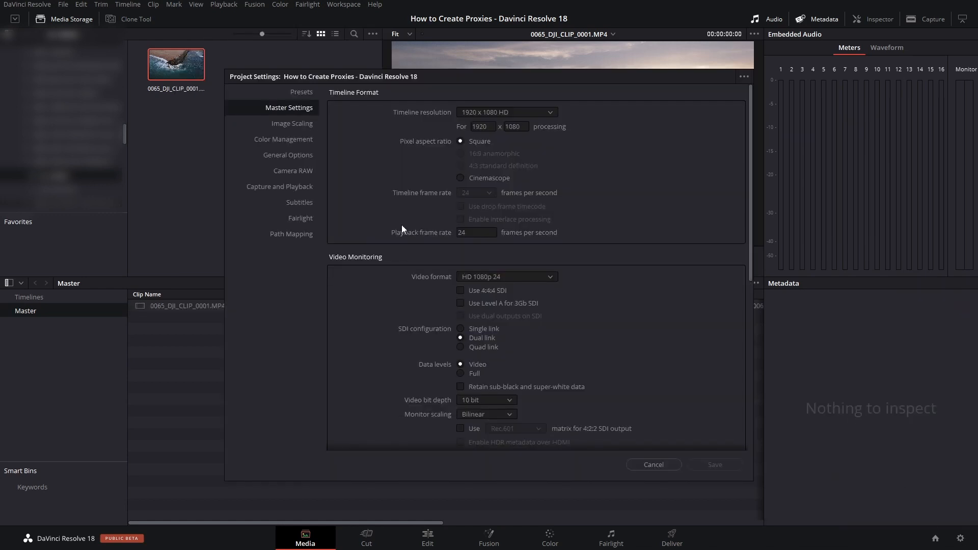
Keep proxy resolution at Half under Optimized Media and save the project settings
{"action": "scroll", "scroll_direction": "down", "scroll_amount": 3}
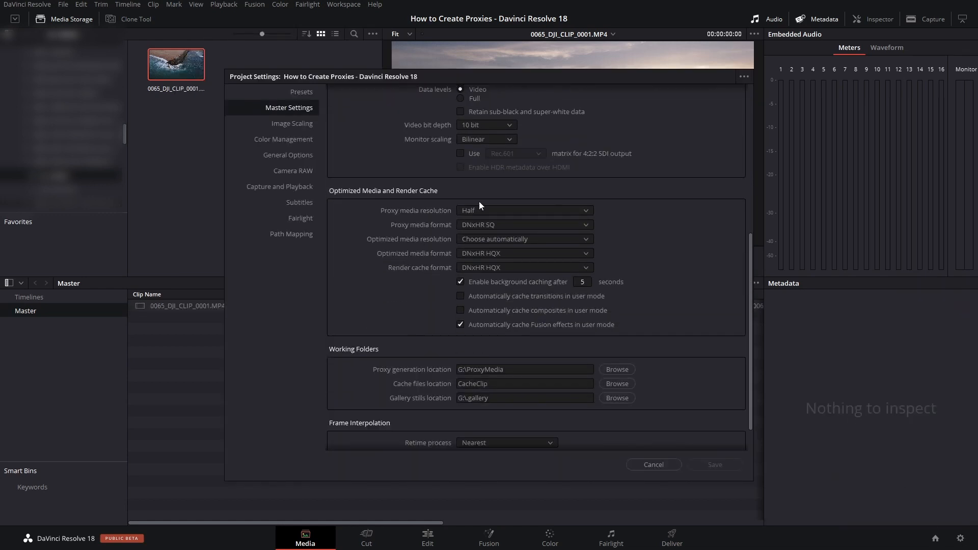
{"action": "left_click", "coordinate": [522, 209]}
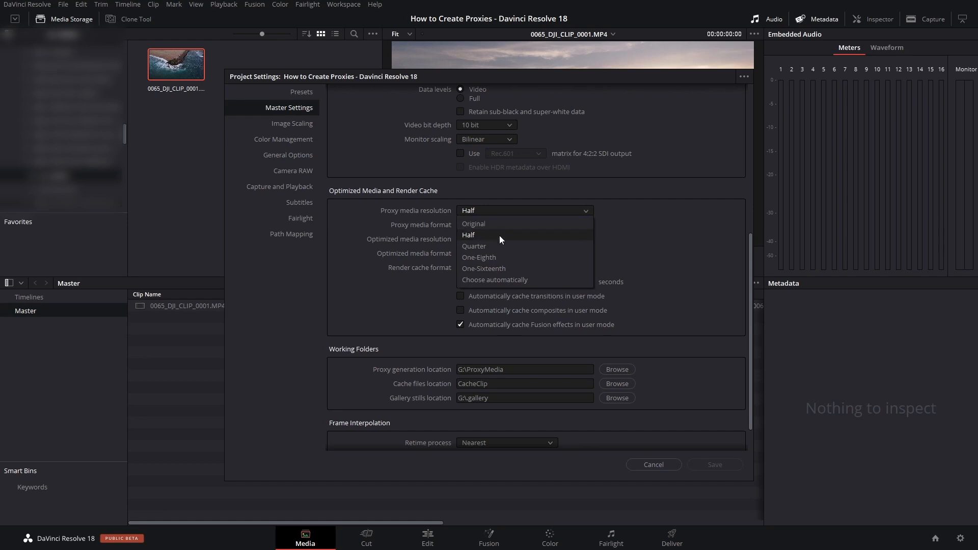
{"action": "left_click", "coordinate": [468, 235]}
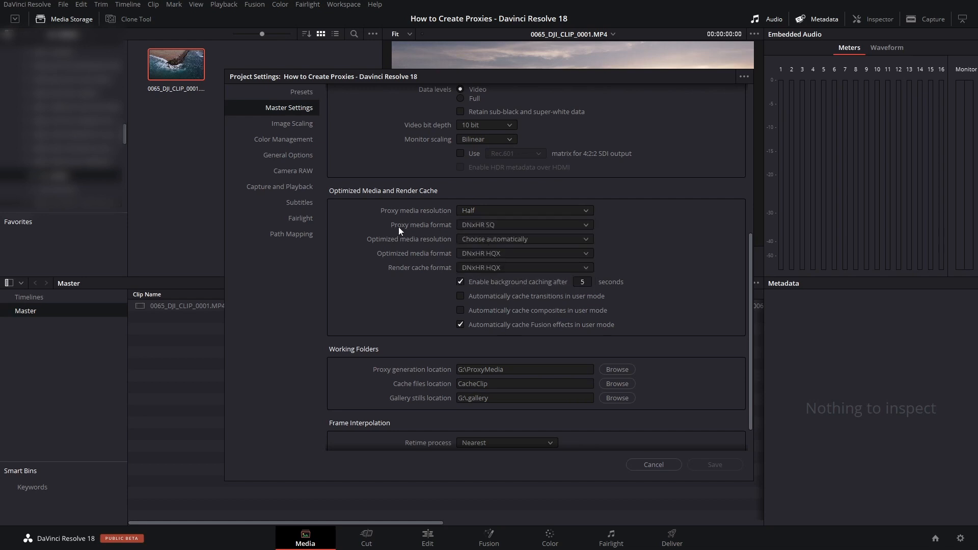
{"action": "left_click", "coordinate": [523, 224]}
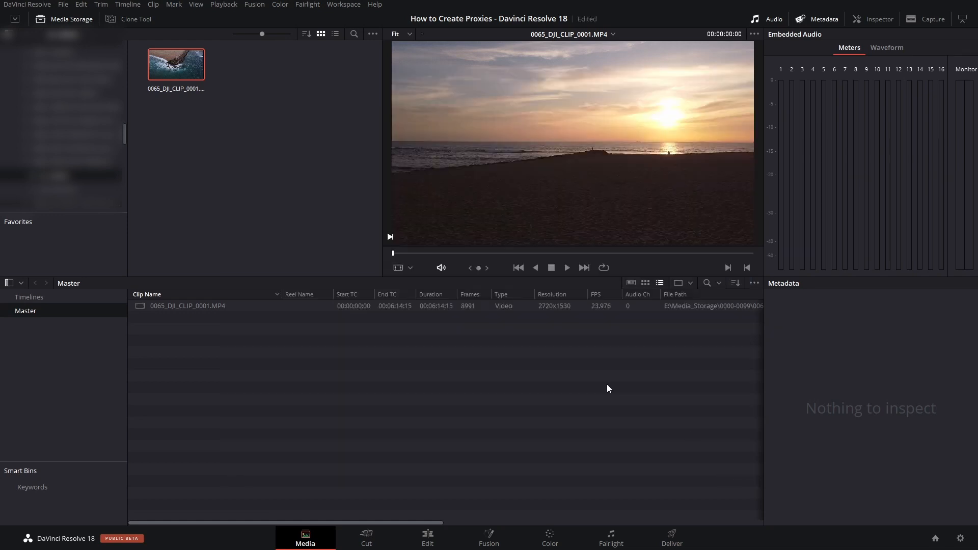
{"action": "left_click", "coordinate": [28, 4]}
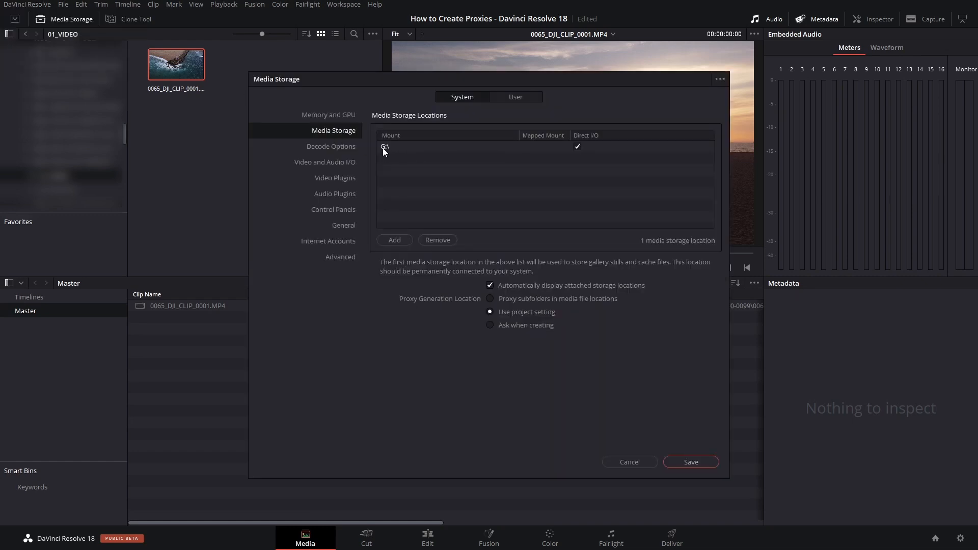
{"action": "mouse_move", "coordinate": [678, 406]}
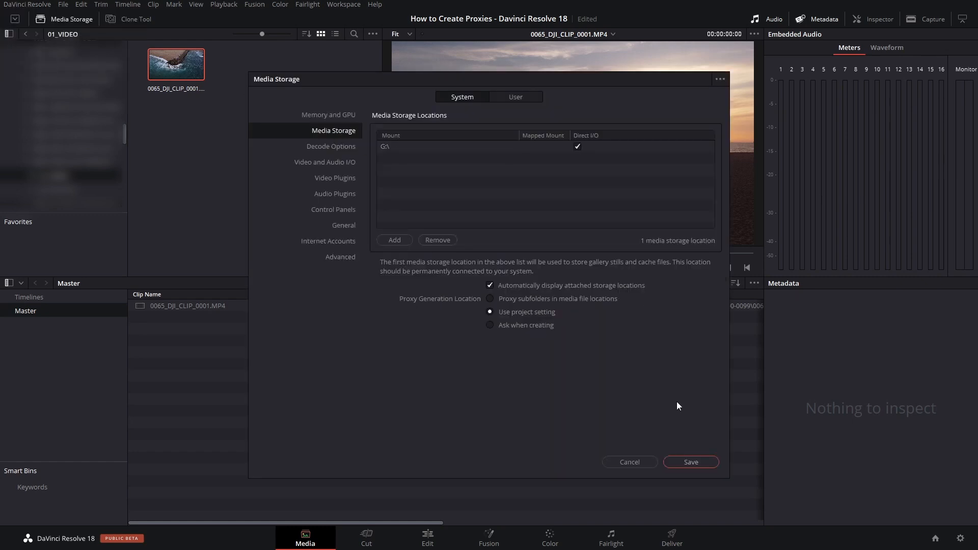
{"action": "mouse_move", "coordinate": [438, 280]}
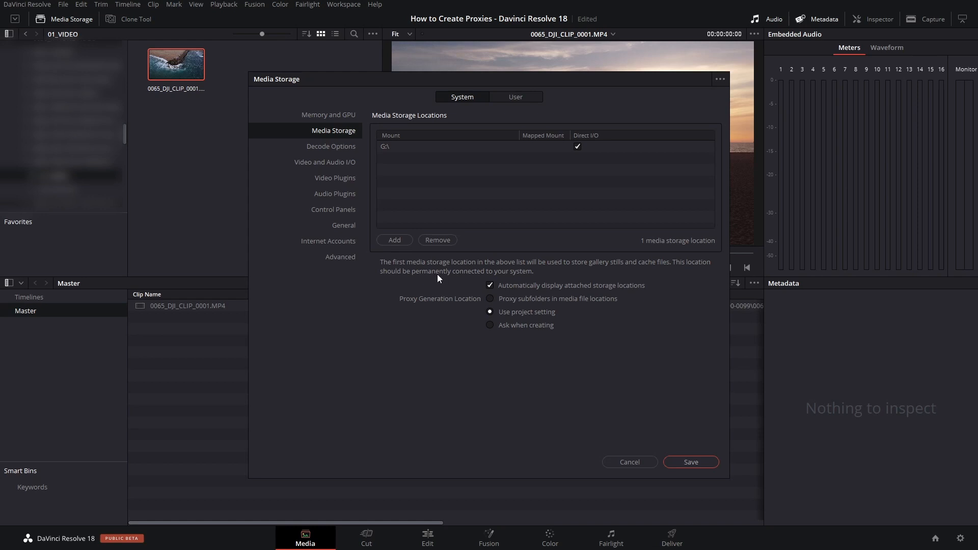
{"action": "mouse_move", "coordinate": [577, 274]}
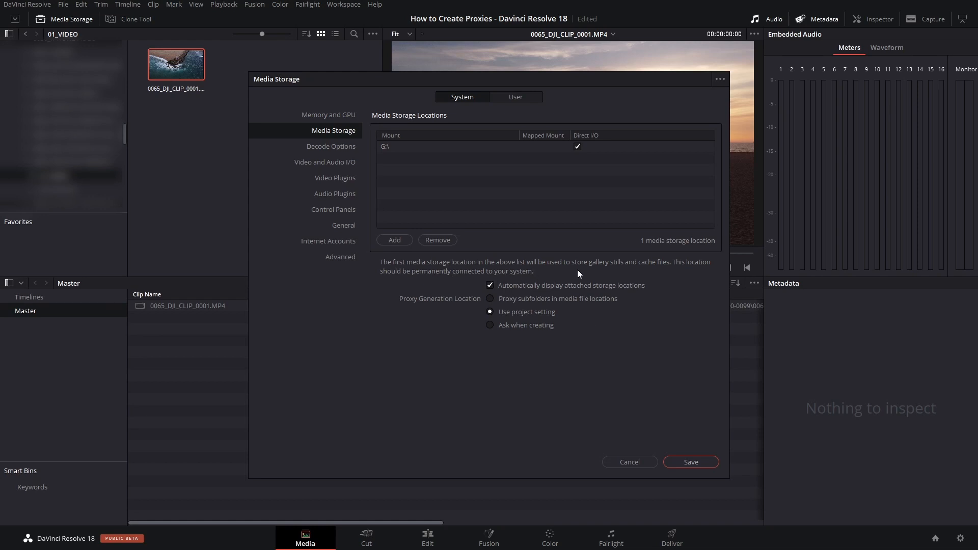
{"action": "mouse_move", "coordinate": [541, 320]}
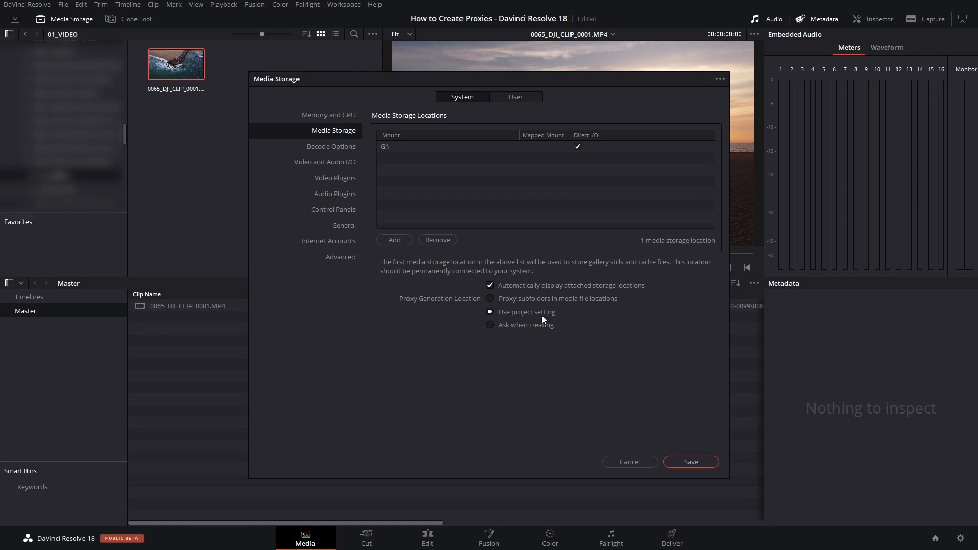
{"action": "mouse_move", "coordinate": [526, 331]}
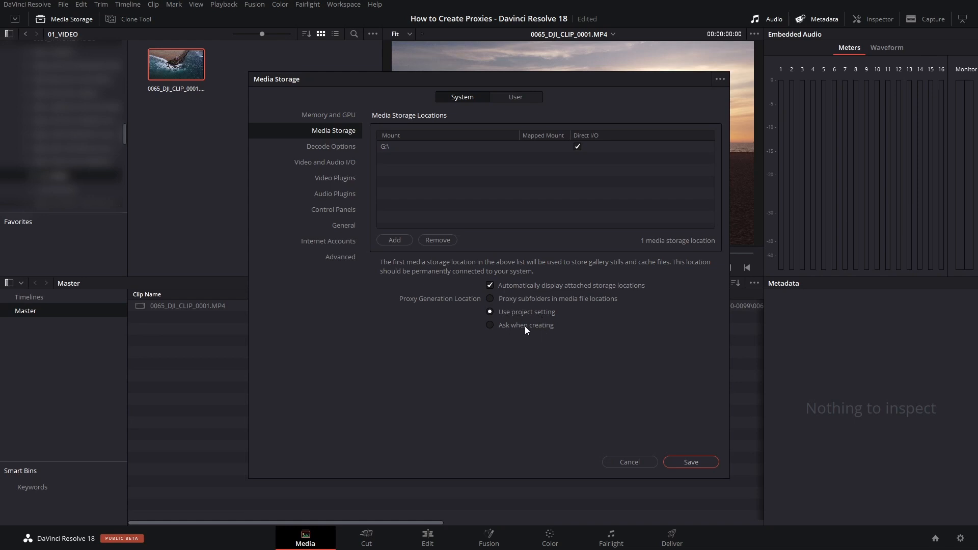
{"action": "left_click", "coordinate": [490, 325]}
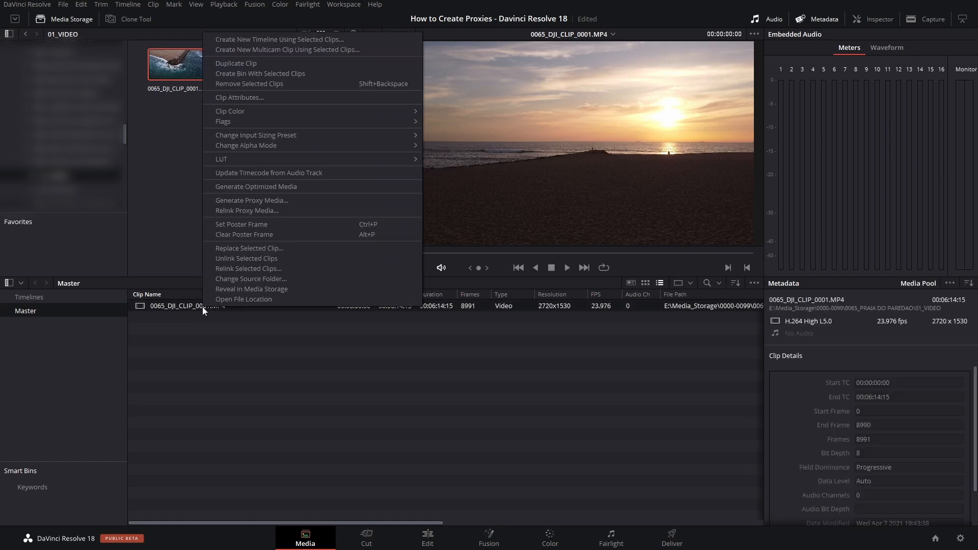
{"action": "mouse_move", "coordinate": [251, 200]}
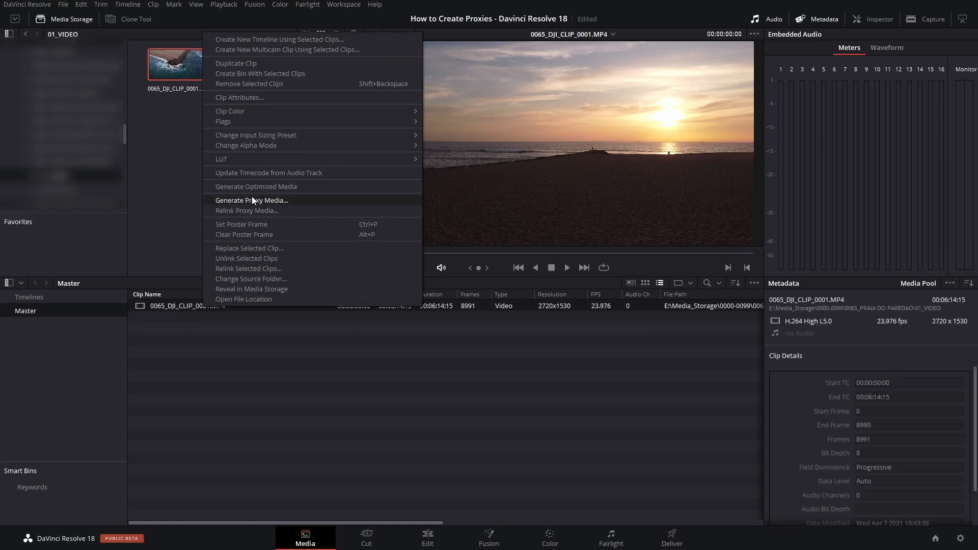
Generate proxy media for the drone clip and select it again once finished
{"action": "left_click", "coordinate": [251, 201]}
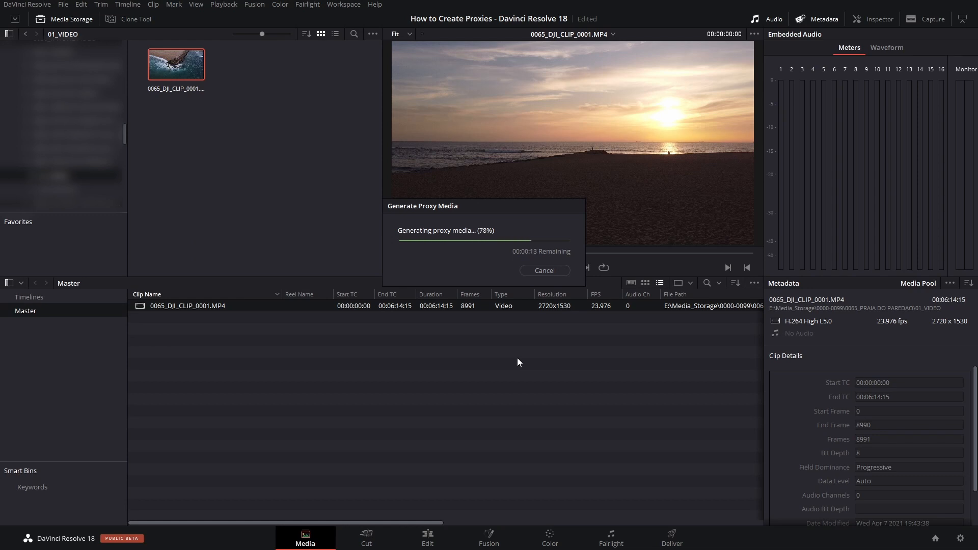
{"action": "left_click", "coordinate": [543, 270]}
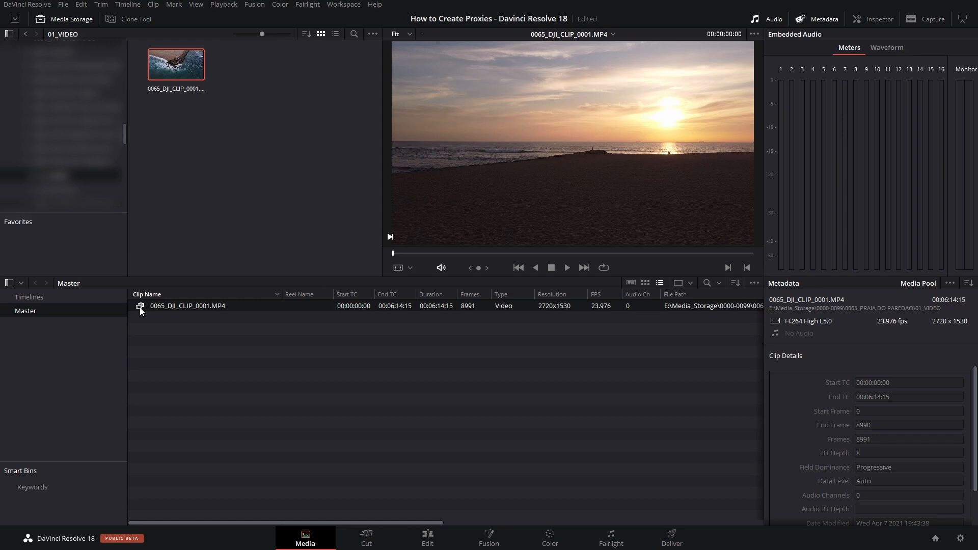
{"action": "left_click", "coordinate": [427, 538]}
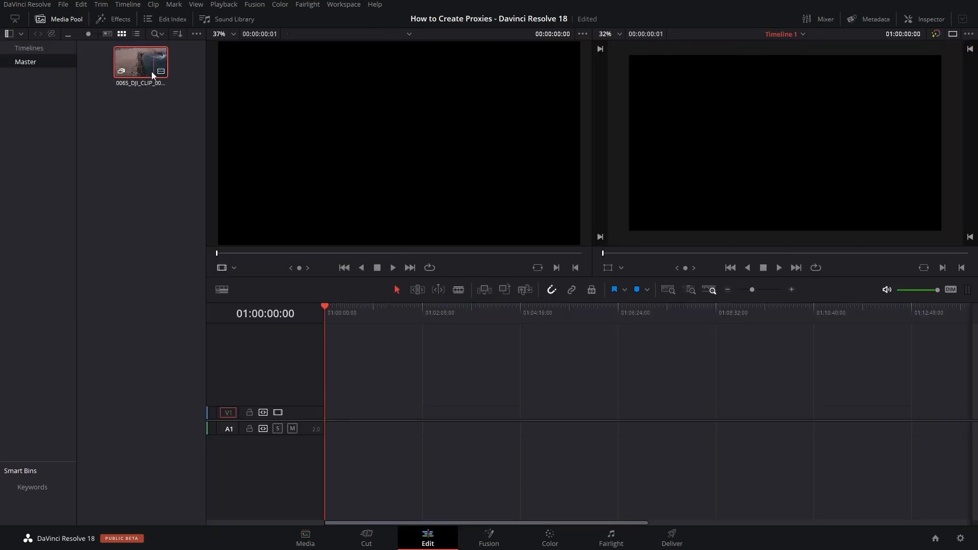
Place the drone clip on V1 and set Proxy Handling to Prefer Proxies
{"action": "left_click_drag", "start_coordinate": [139, 60], "coordinate": [468, 412]}
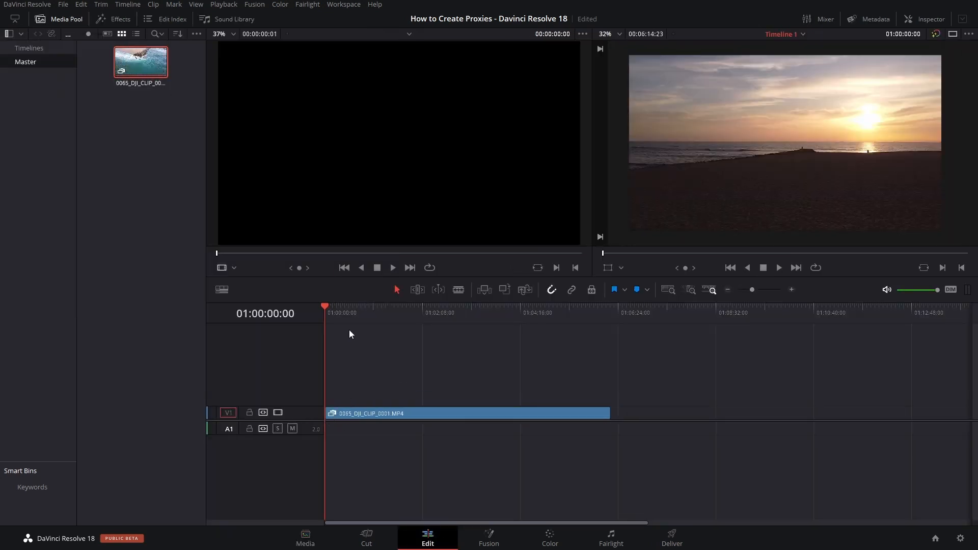
{"action": "left_click", "coordinate": [468, 413]}
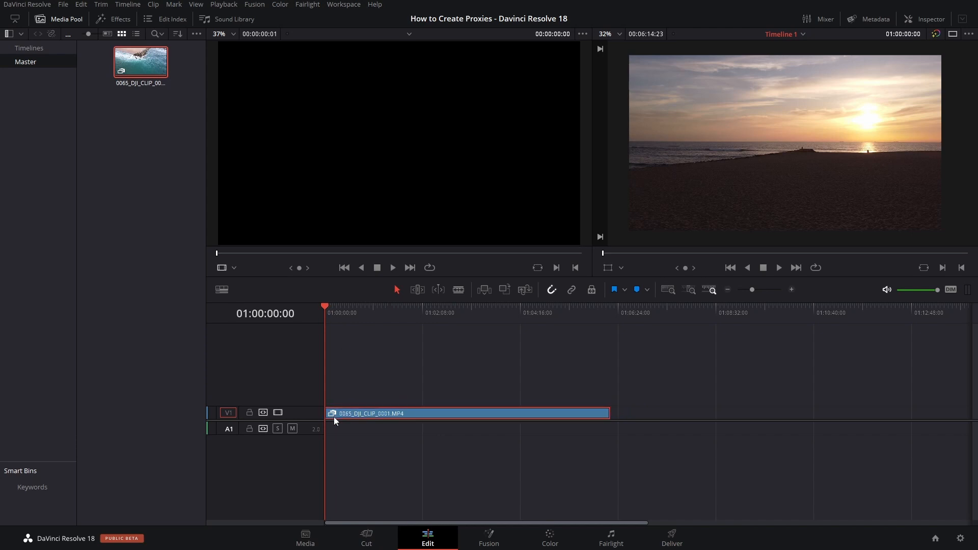
{"action": "left_click", "coordinate": [223, 4]}
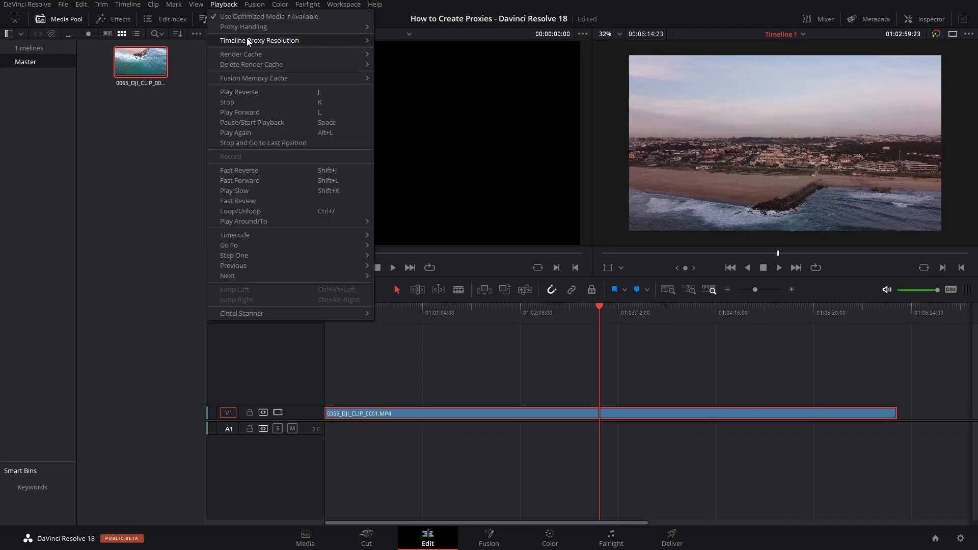
{"action": "mouse_move", "coordinate": [243, 26]}
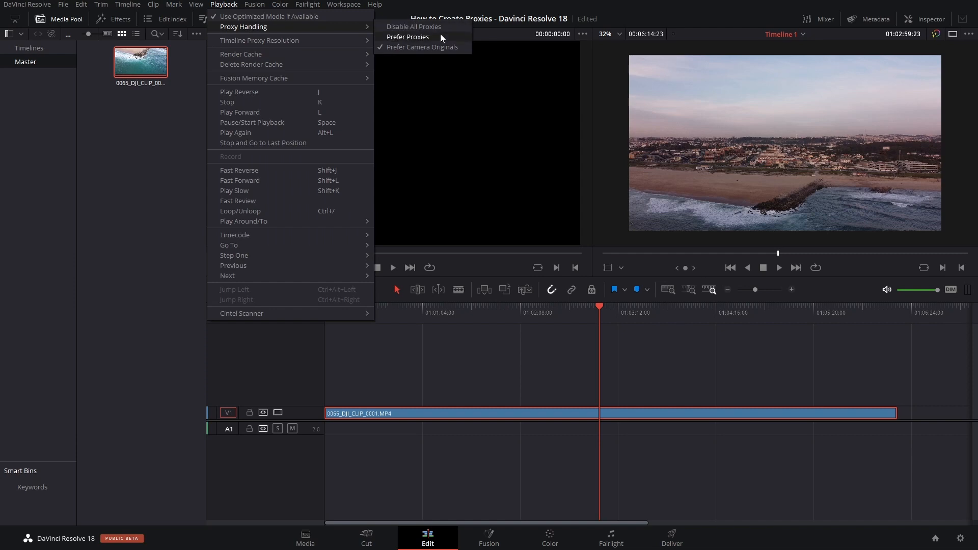
{"action": "left_click", "coordinate": [421, 48]}
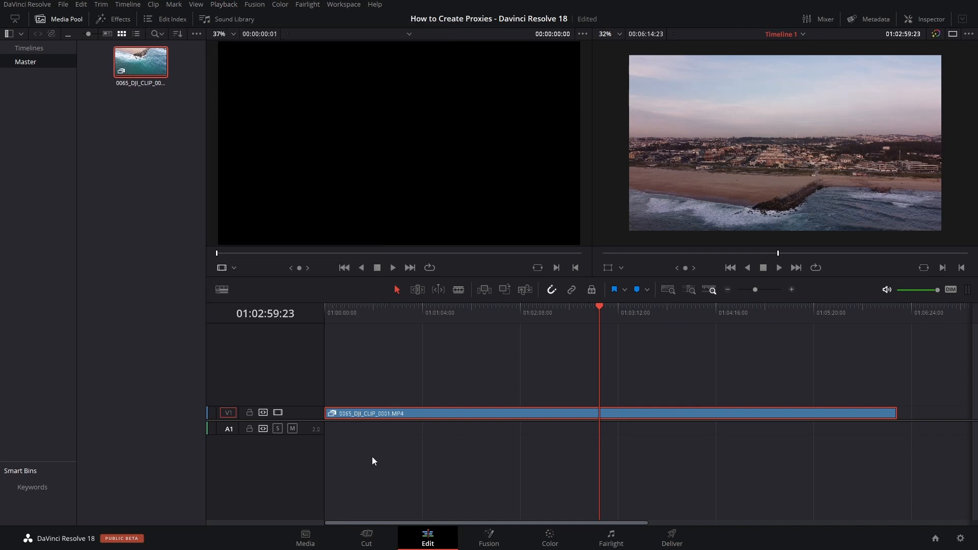
Revisit Proxy Handling and switch playback to Prefer Camera Originals
{"action": "left_click", "coordinate": [306, 4]}
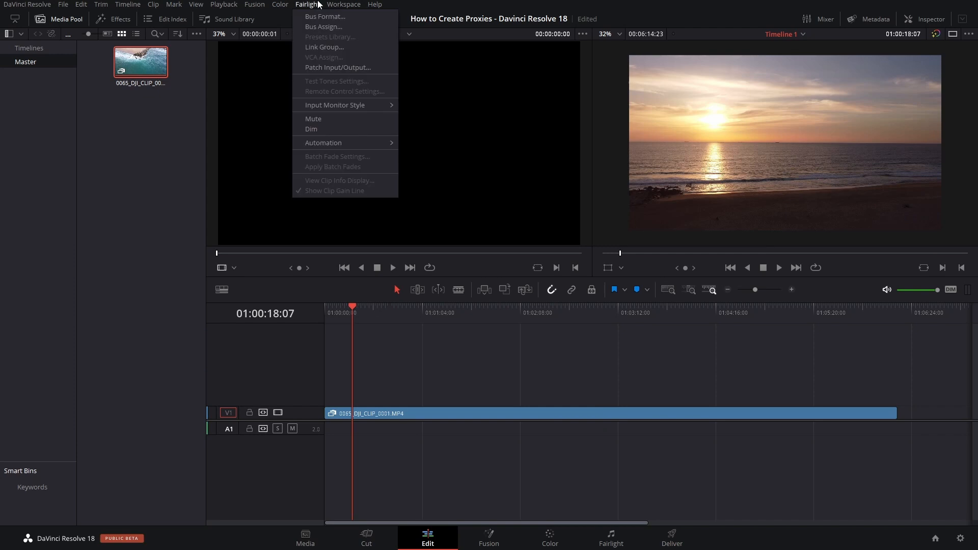
{"action": "left_click", "coordinate": [415, 358]}
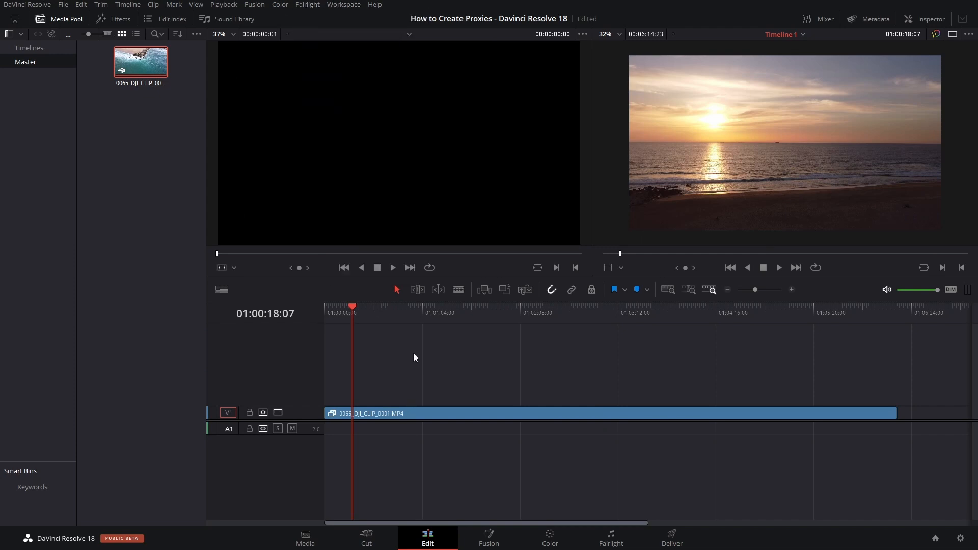
{"action": "left_click", "coordinate": [223, 4]}
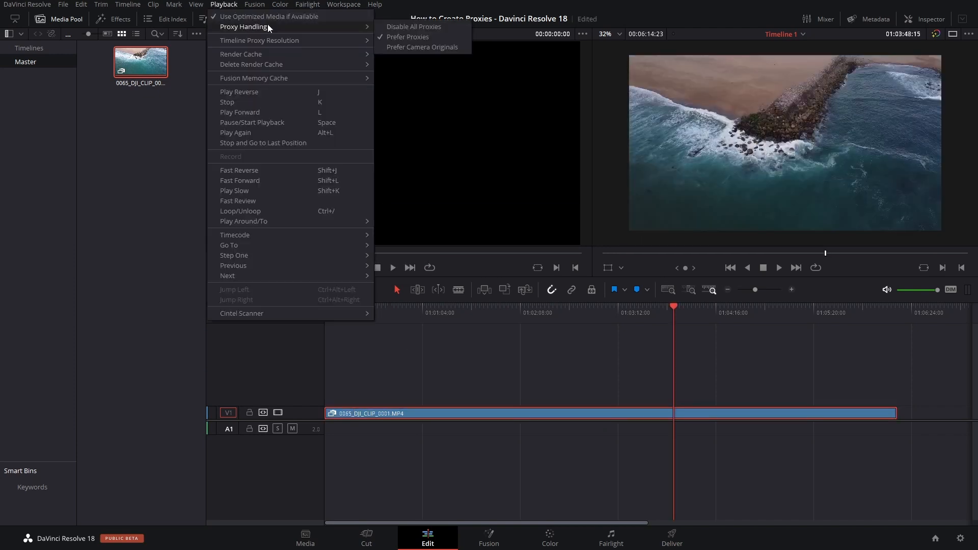
{"action": "mouse_move", "coordinate": [422, 47]}
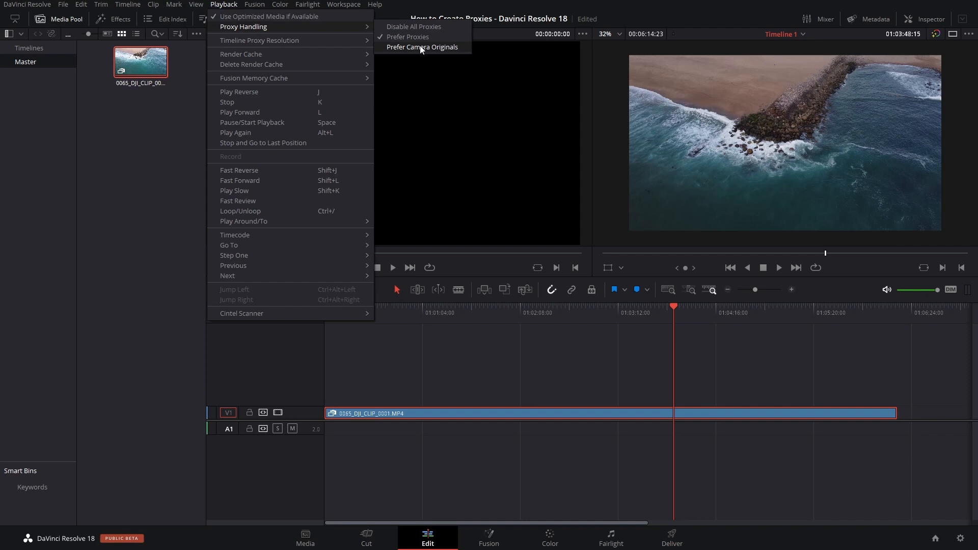
{"action": "left_click", "coordinate": [422, 47]}
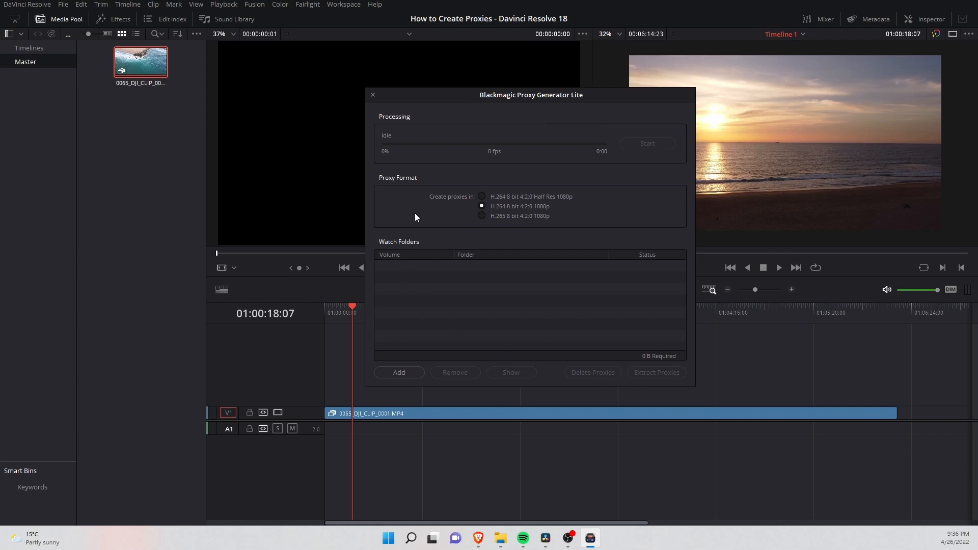
Add the 01_VIDEO folder to Proxy Generator Lite and start H.264 1080p proxy creation
{"action": "left_click", "coordinate": [398, 373]}
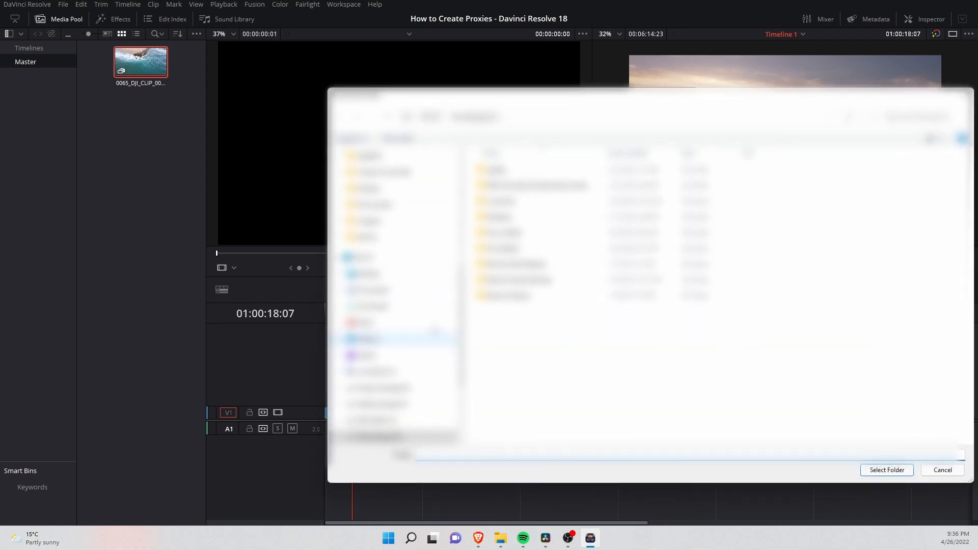
{"action": "left_click", "coordinate": [377, 372]}
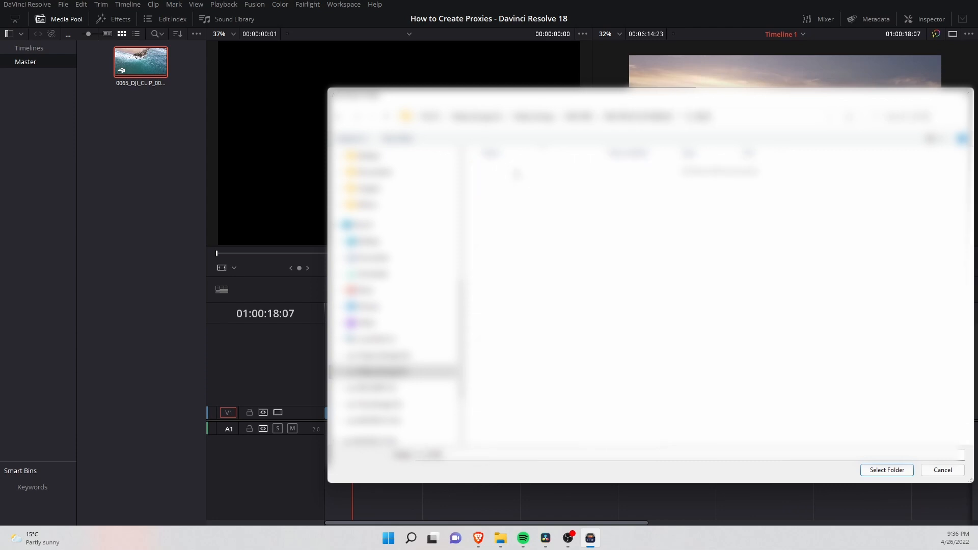
{"action": "left_click", "coordinate": [885, 470]}
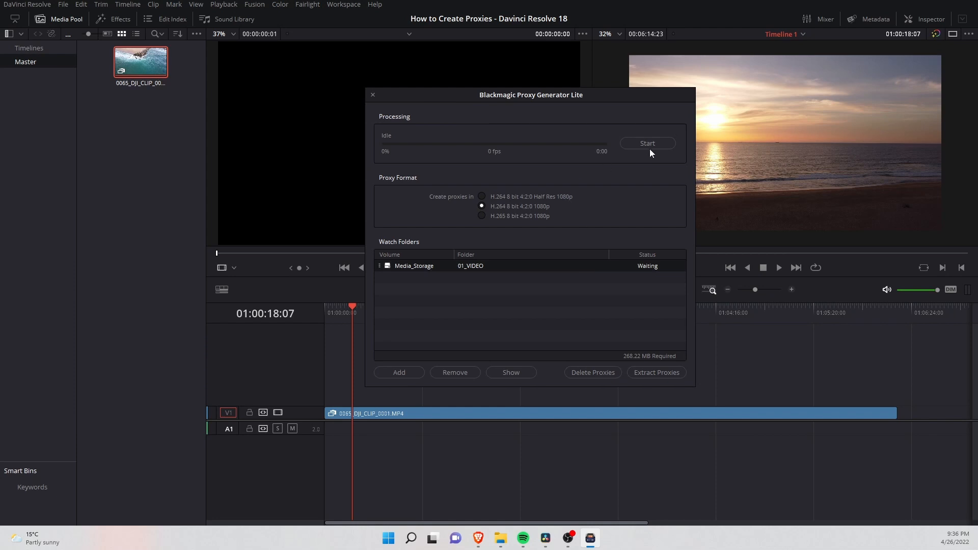
{"action": "left_click", "coordinate": [647, 142]}
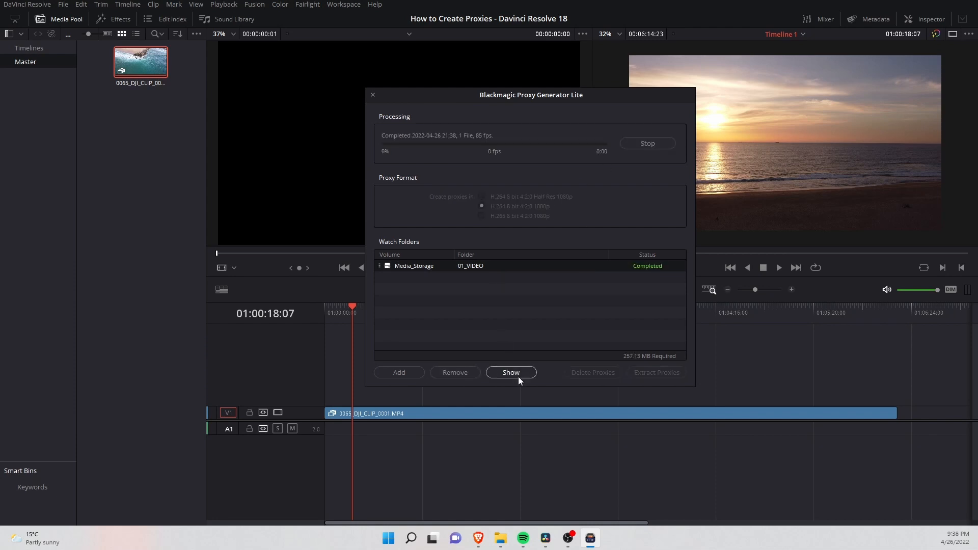
{"action": "left_click", "coordinate": [373, 94]}
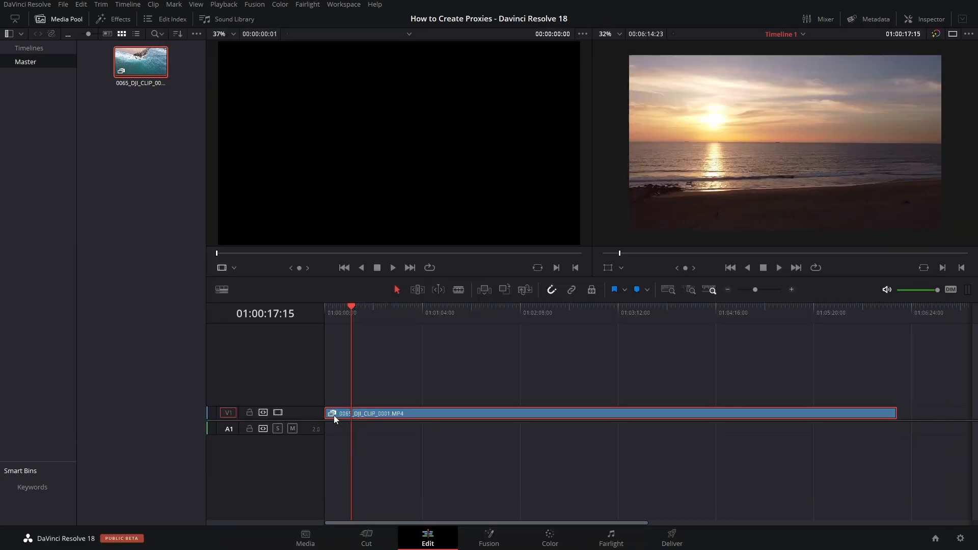
Bring up the drone clip's media options including Relink Proxy Media
{"action": "right_click", "coordinate": [139, 60]}
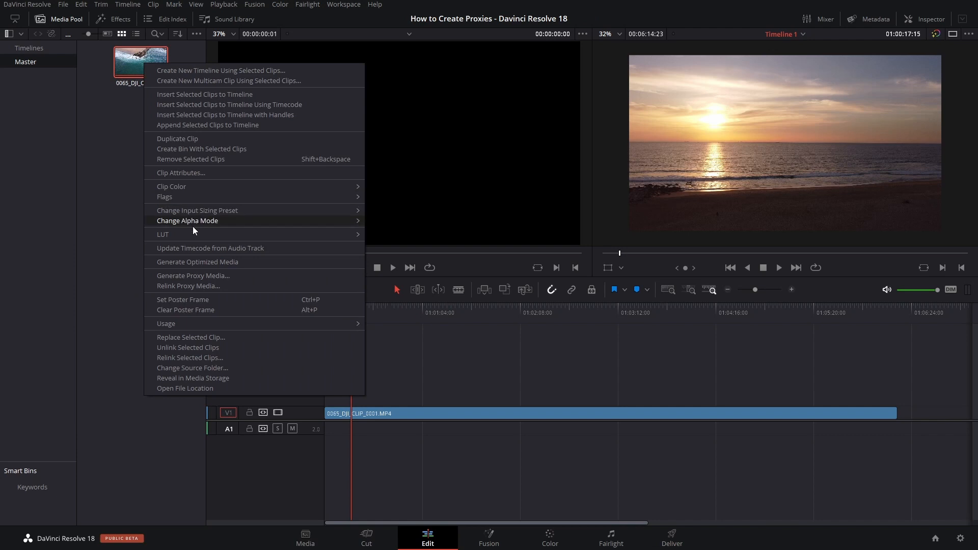
{"action": "mouse_move", "coordinate": [190, 286]}
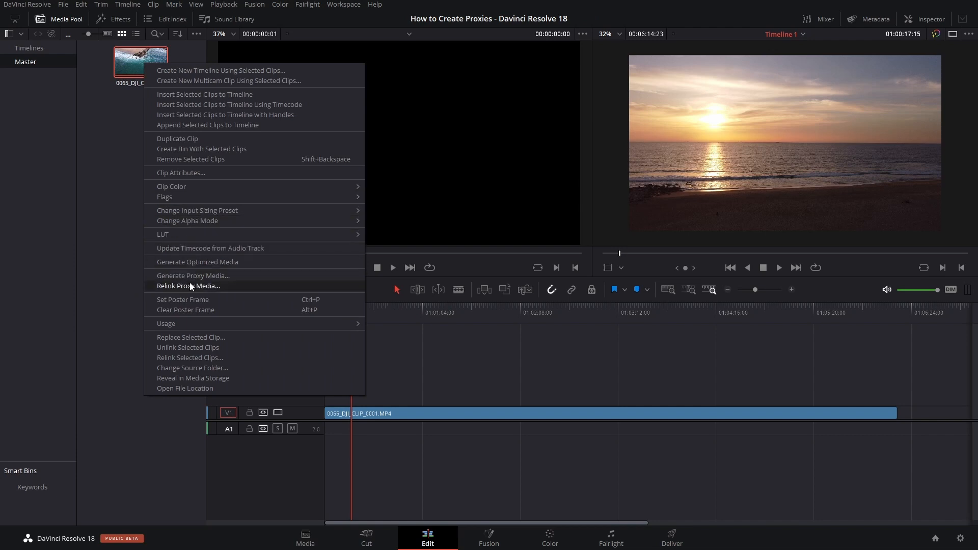